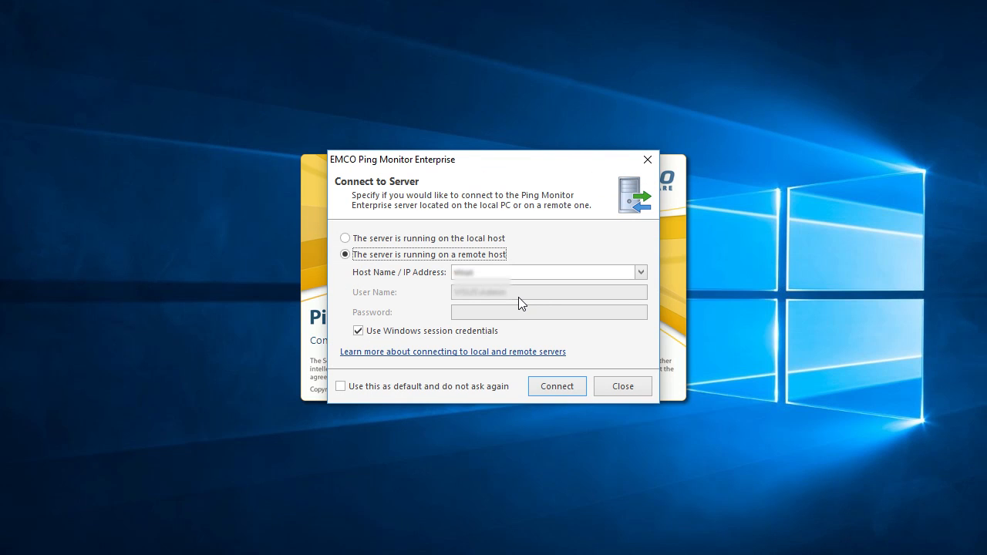
mouse_move(557, 385)
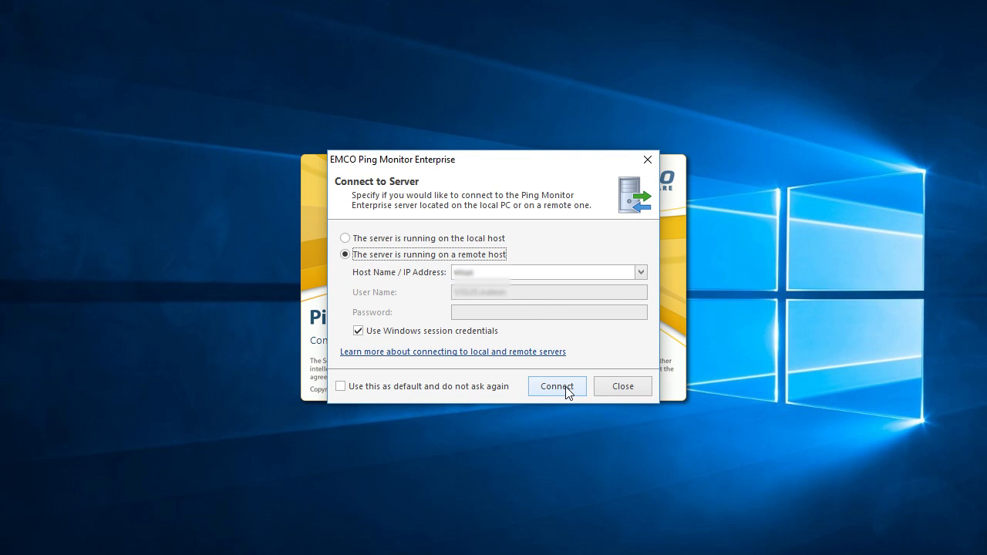
Step: Connect to the remote monitoring server using the current Windows session credentials
click(556, 386)
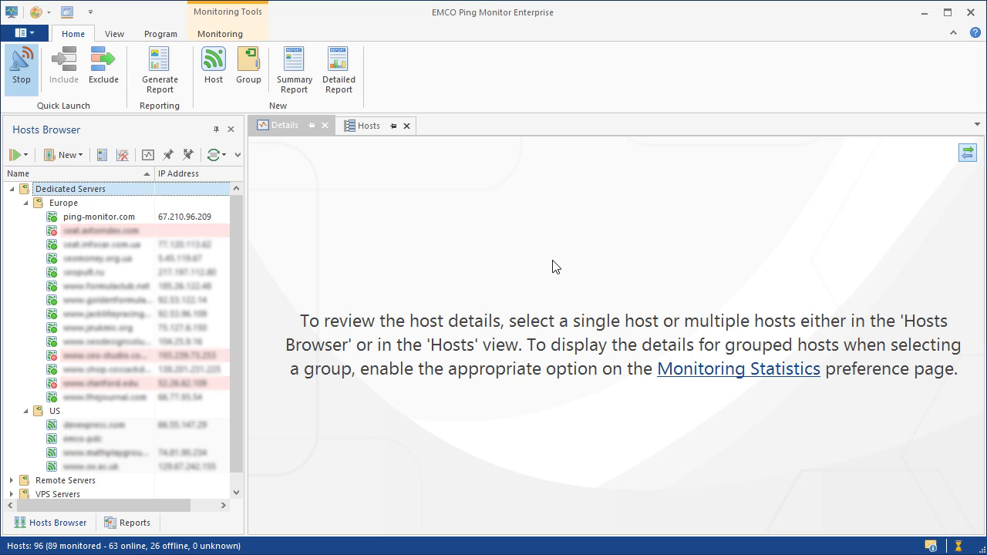
mouse_move(463, 297)
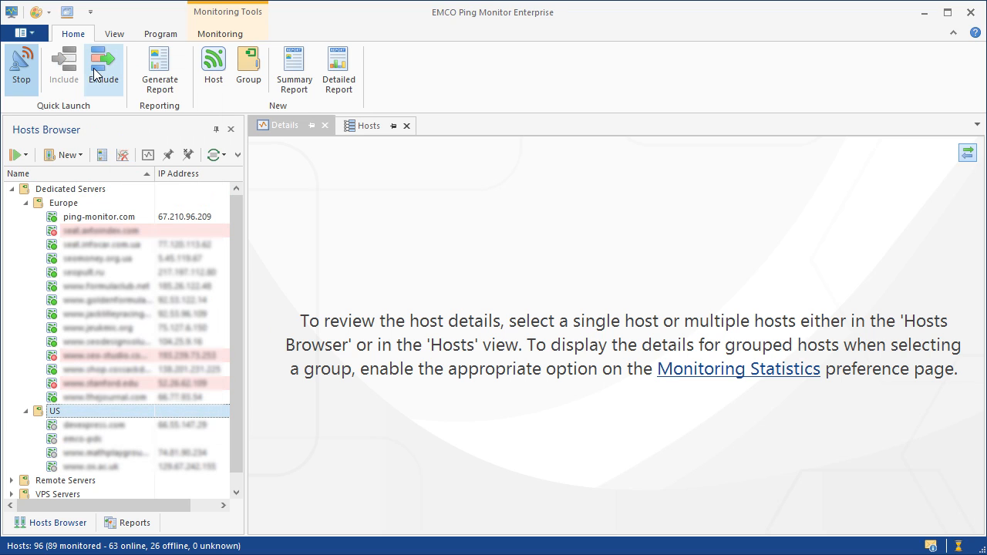
mouse_move(103, 69)
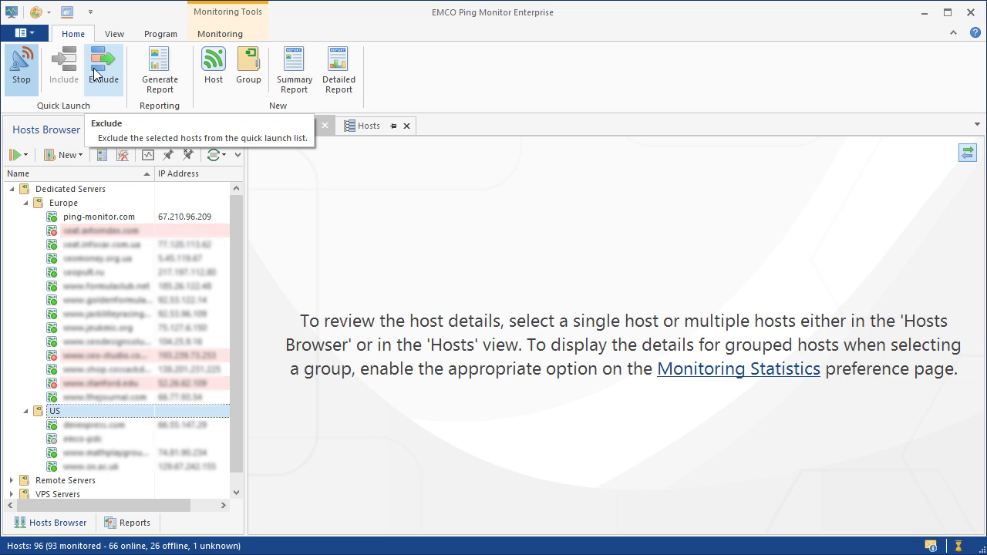
click(92, 439)
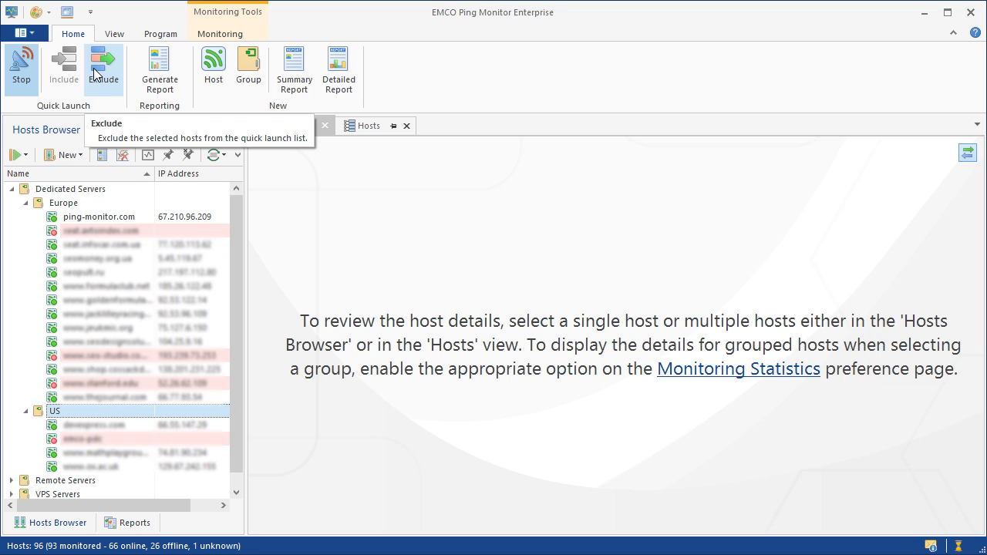
click(103, 68)
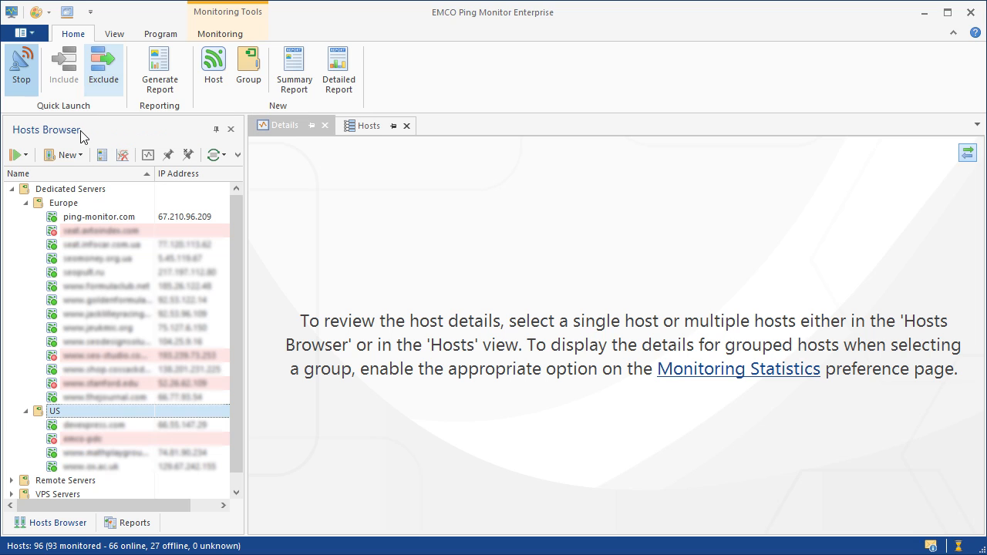
Step: Select ping-monitor.com and show its Historical Data for the Last 7 Days
click(99, 217)
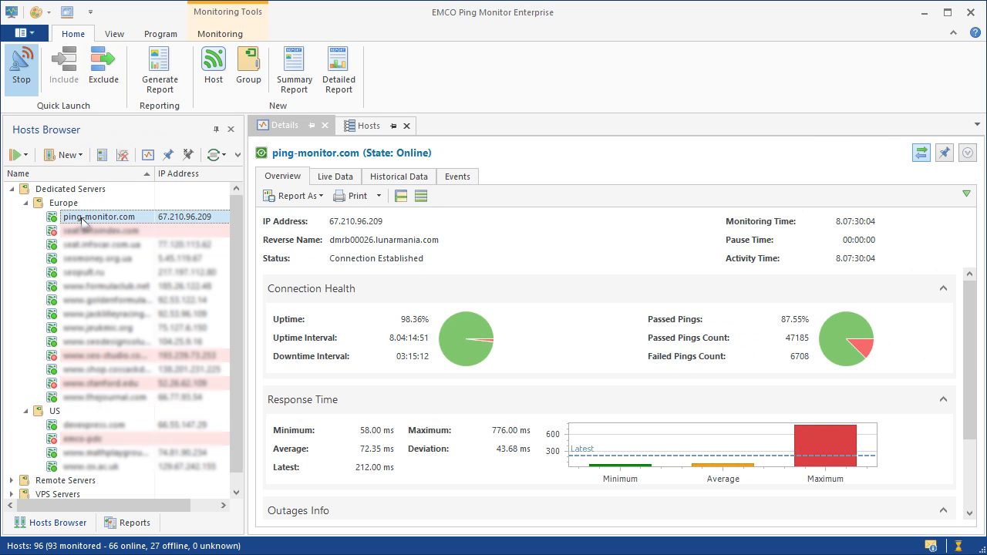
mouse_move(538, 333)
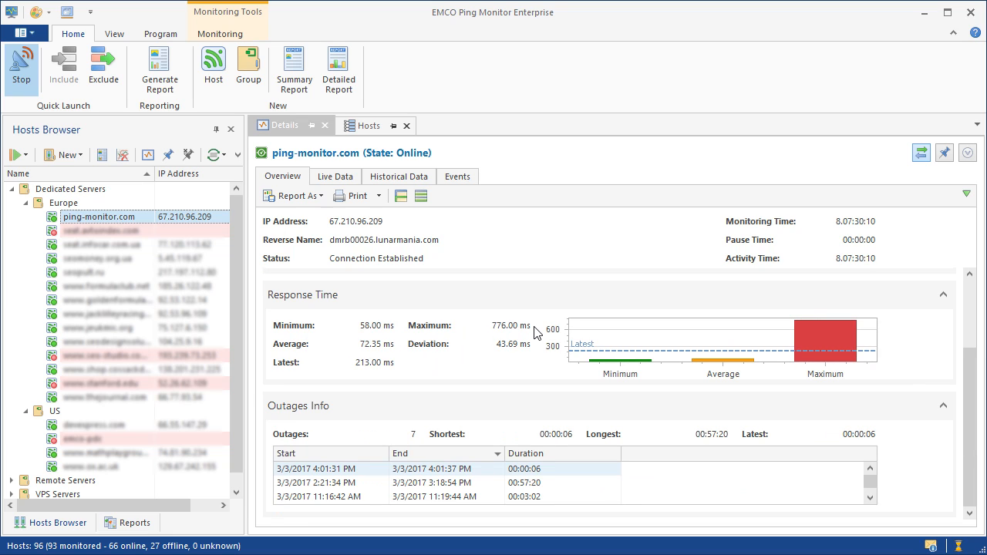
mouse_move(472, 286)
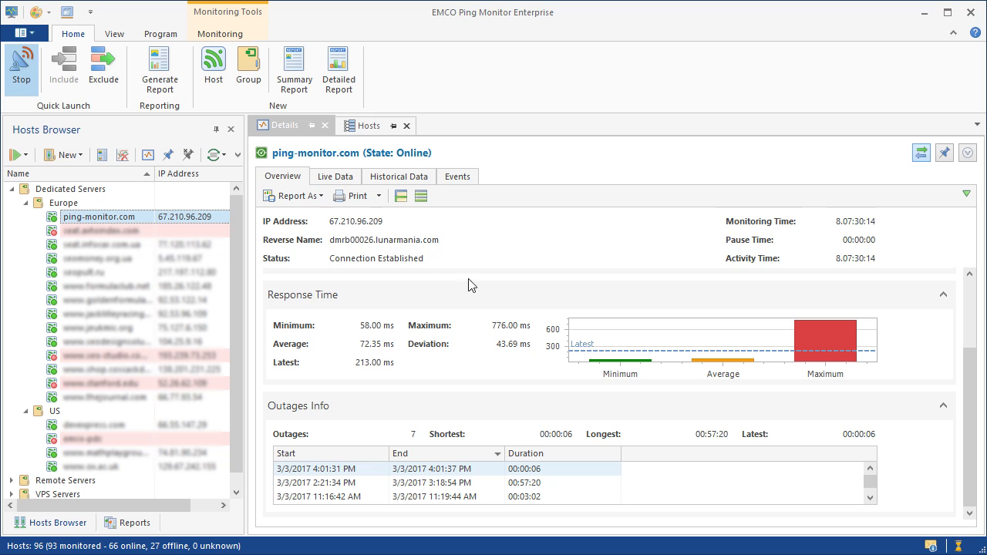
click(335, 176)
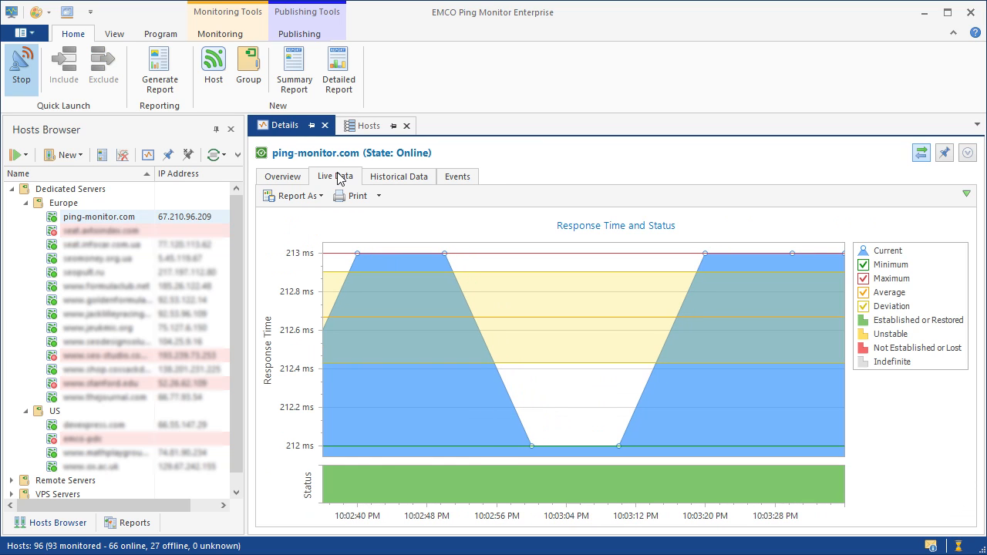
click(399, 176)
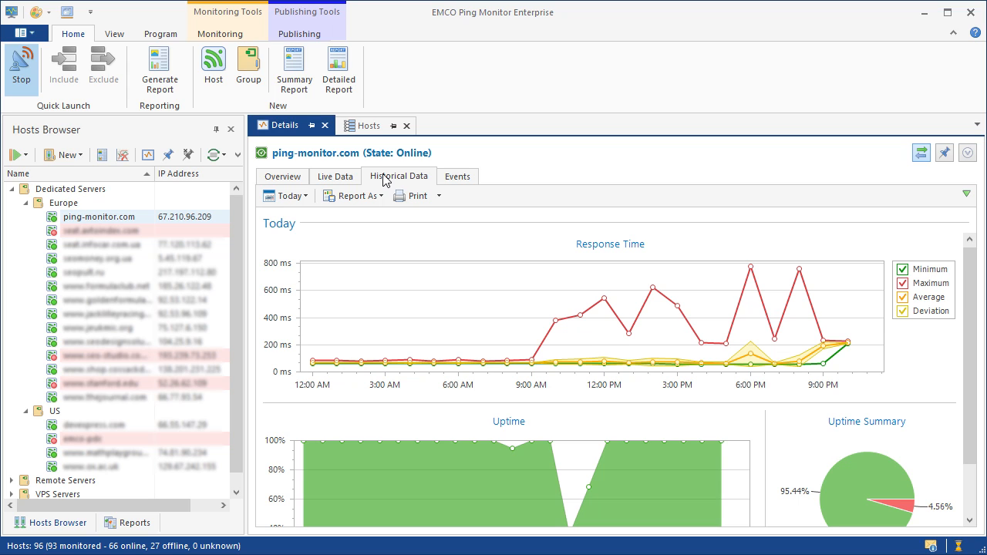
click(285, 195)
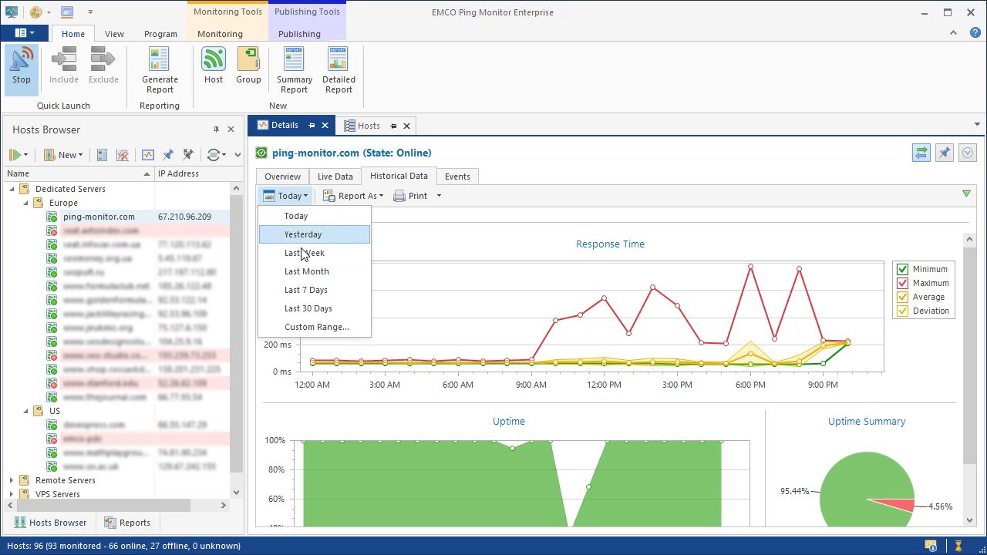
click(305, 289)
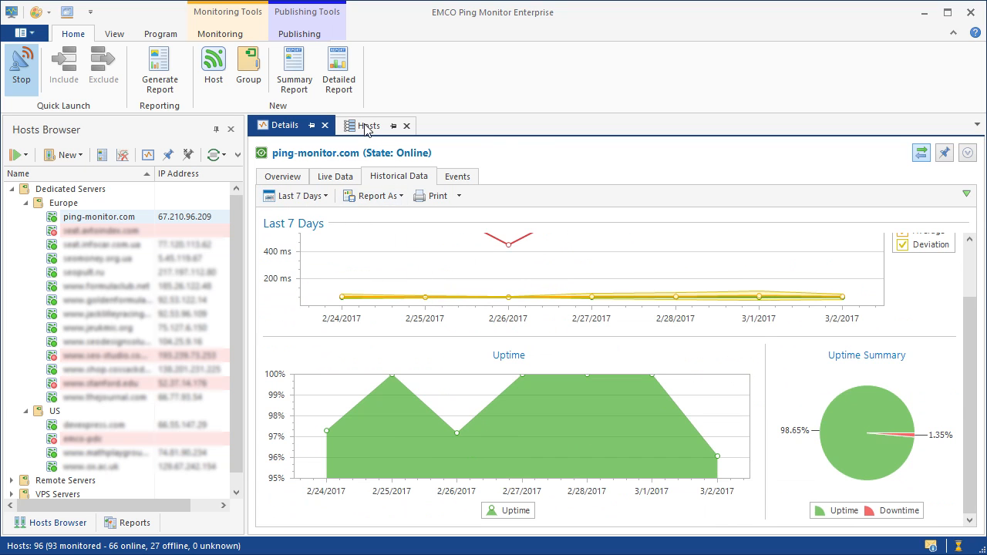
Step: In the Hosts grid, sort by Uptime and filter the State column to Offline
click(369, 125)
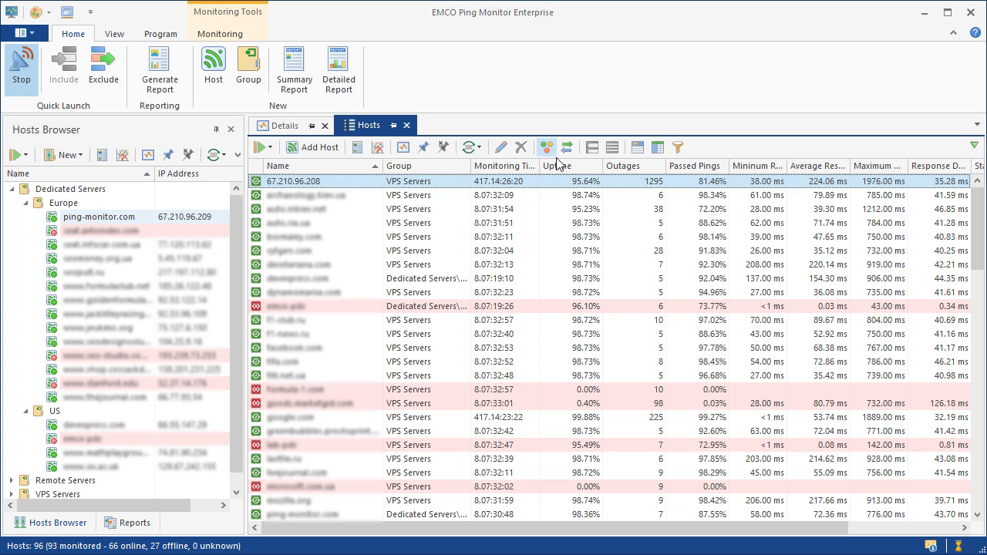
click(557, 166)
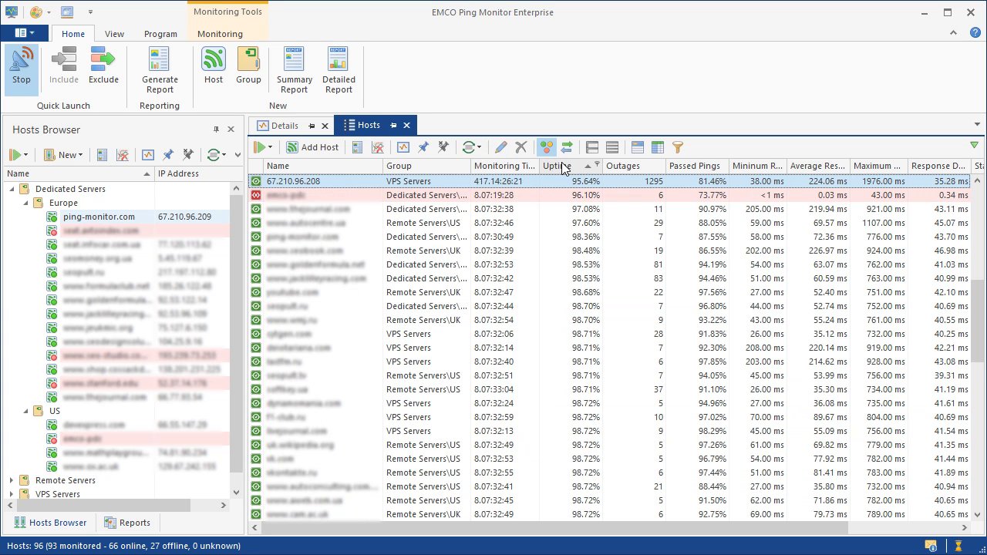
click(624, 166)
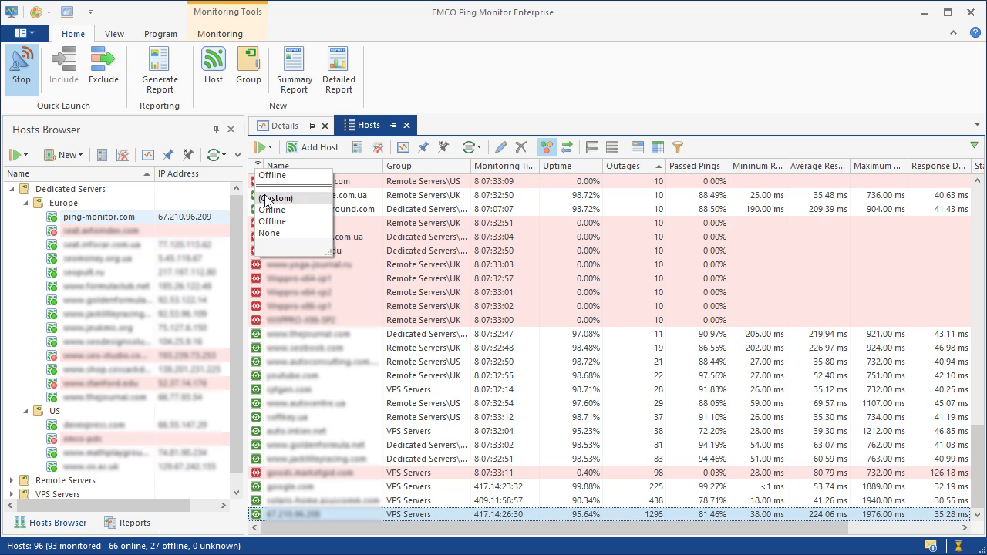
click(272, 221)
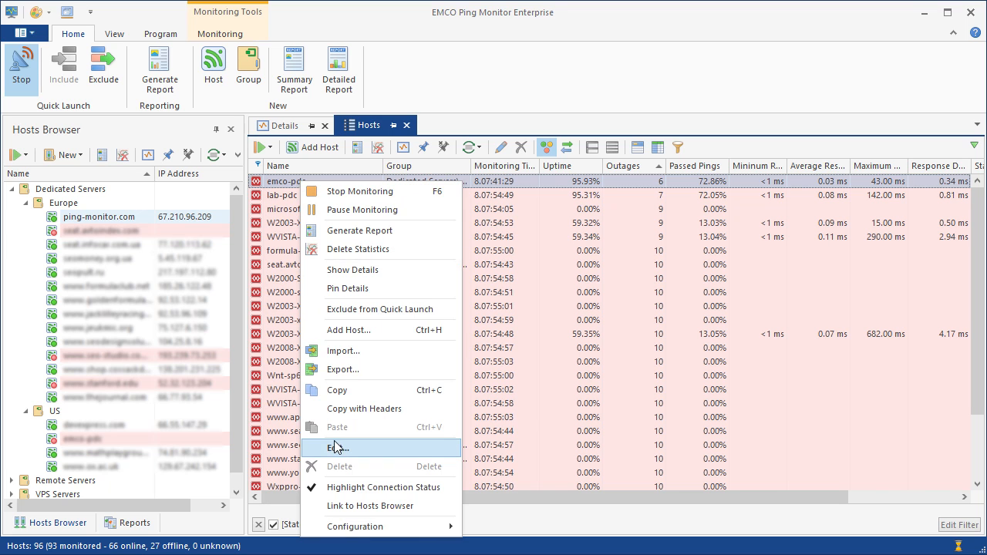
Step: Review emco-pdc's host settings and close them with Override ping options left unchecked
click(337, 447)
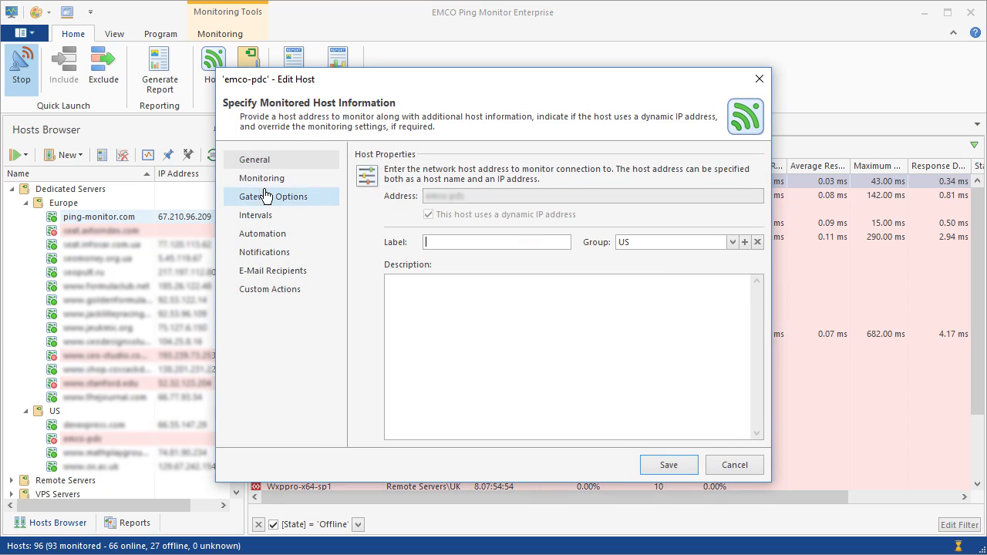
click(261, 178)
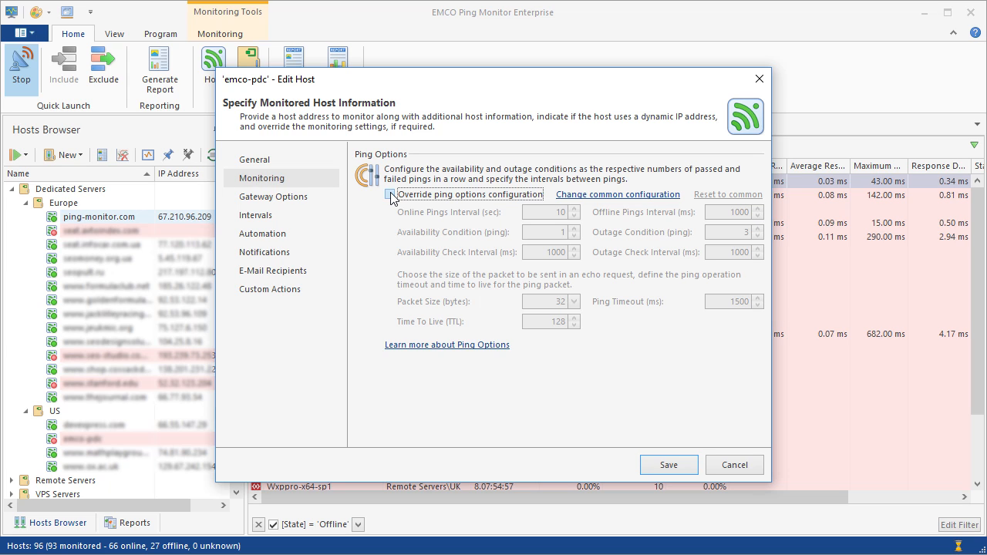
click(391, 194)
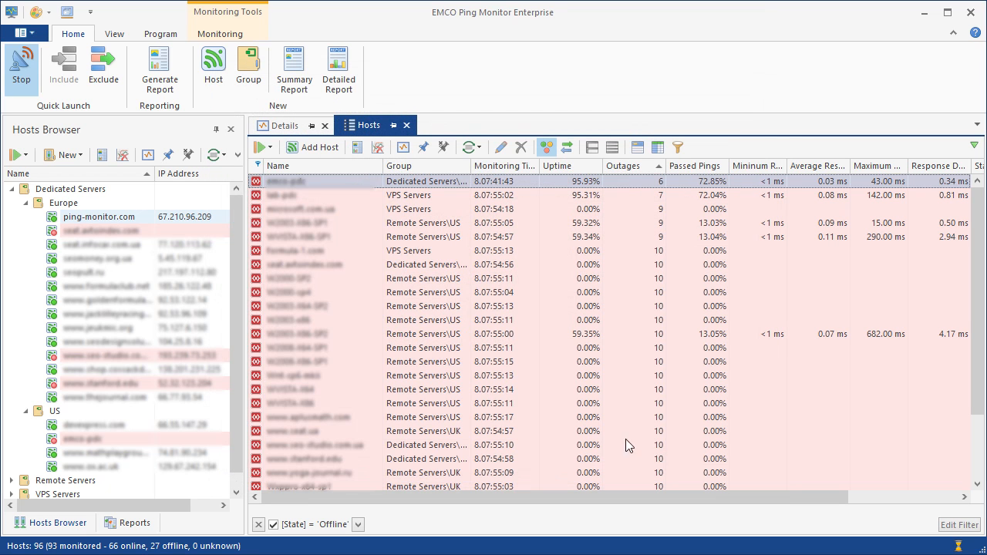
Step: Browse the E-mail Options, Mail Templates, Notifications, Custom Actions and Intervals preference pages
click(17, 32)
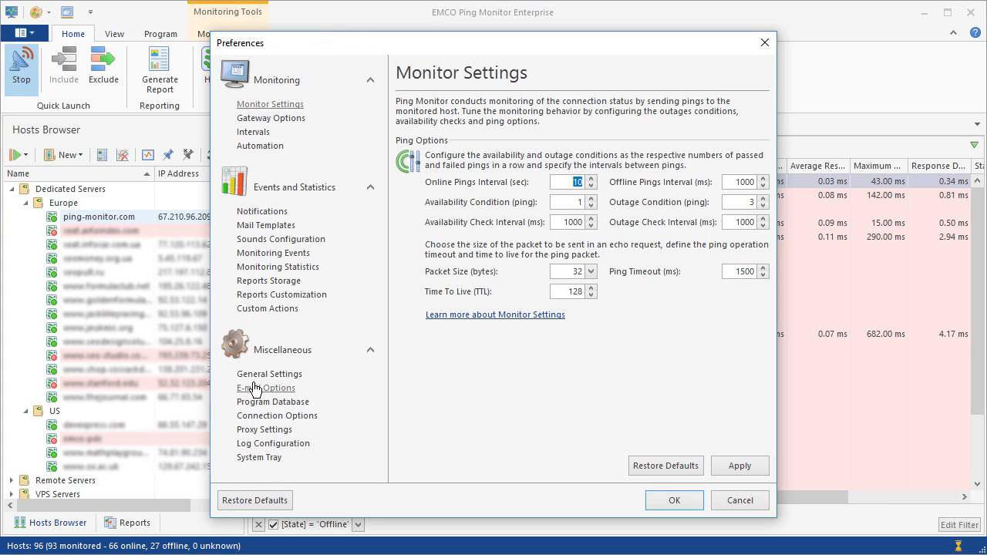
click(267, 388)
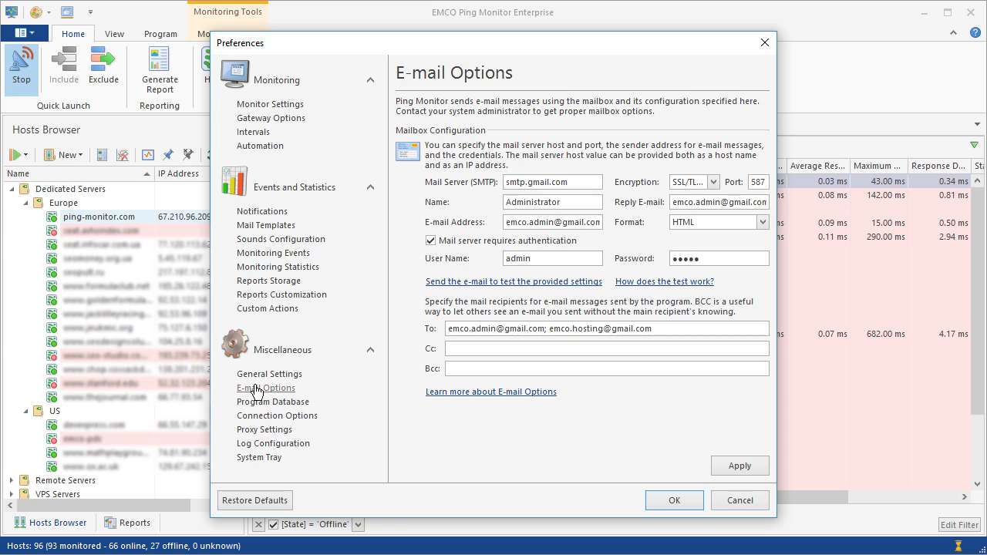
mouse_move(267, 309)
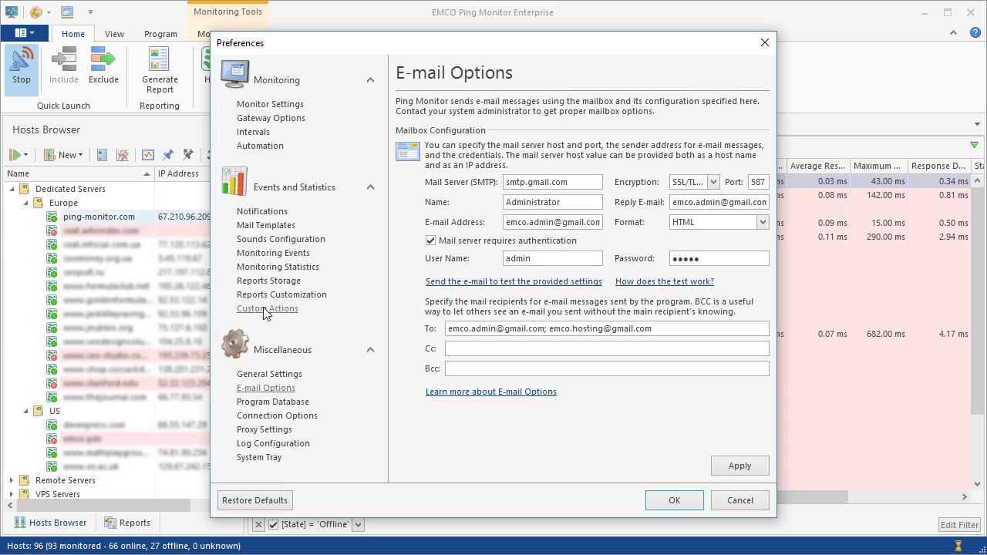
click(266, 225)
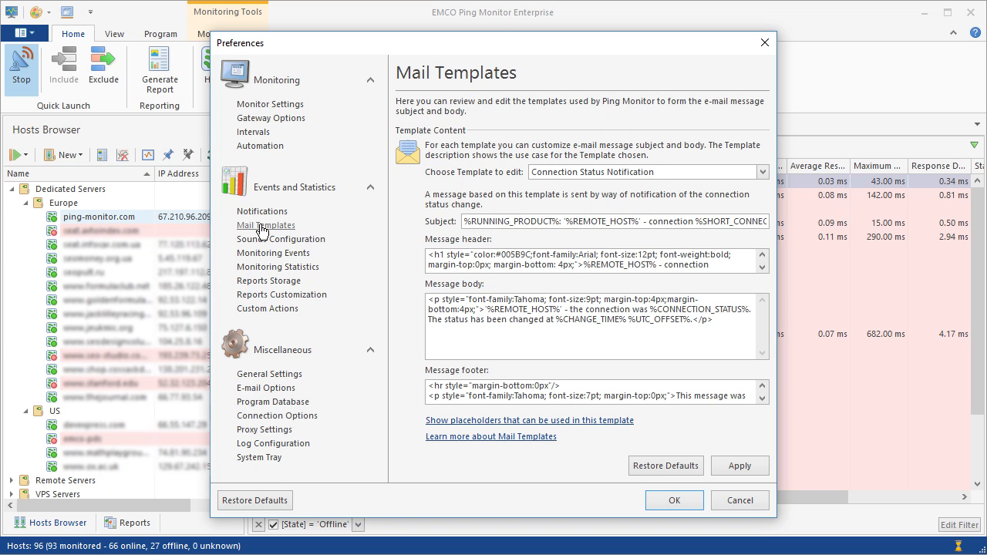
click(263, 212)
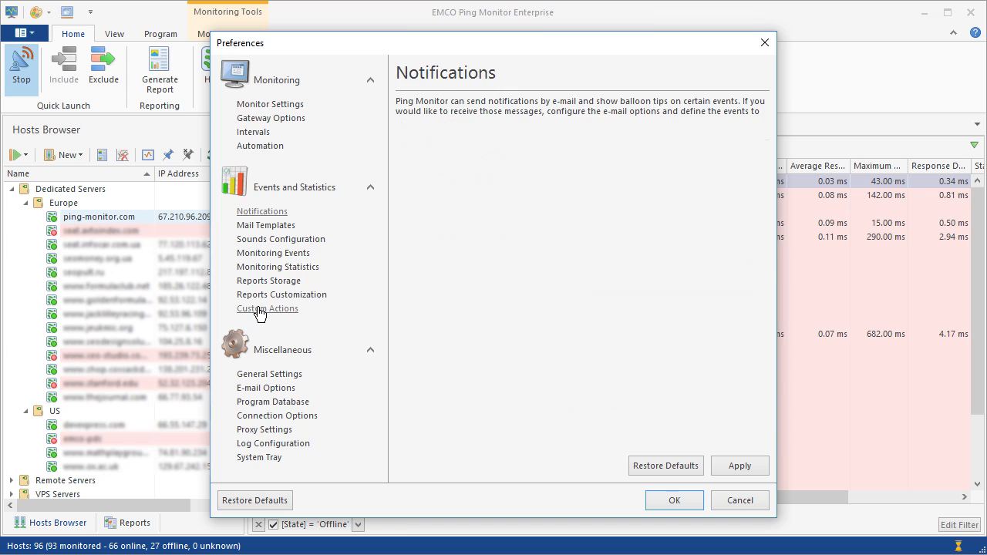
click(268, 309)
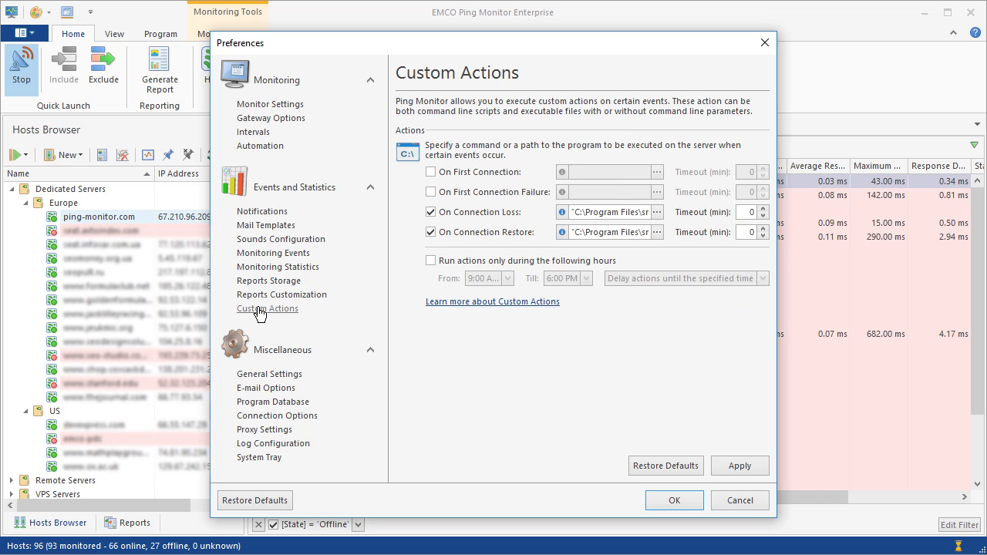
mouse_move(253, 132)
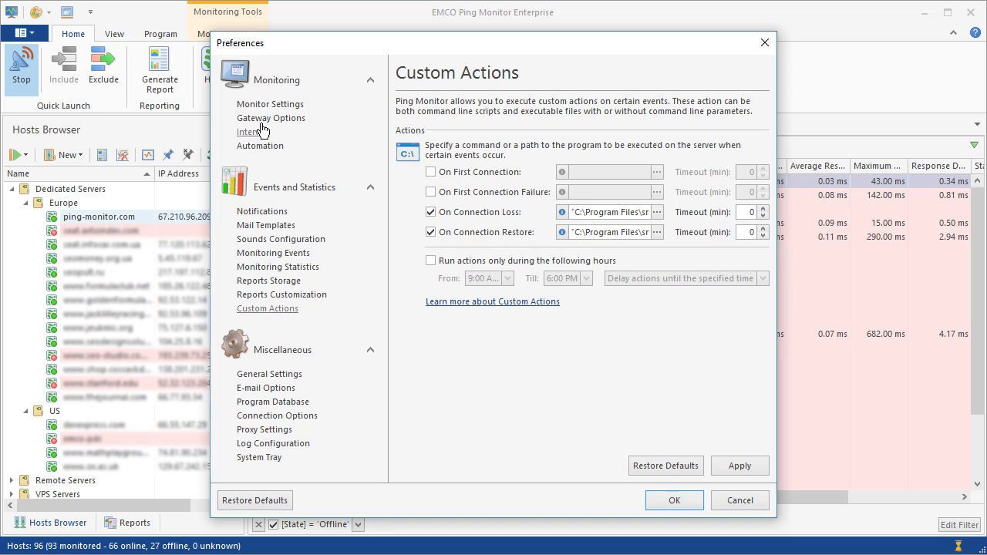
click(270, 118)
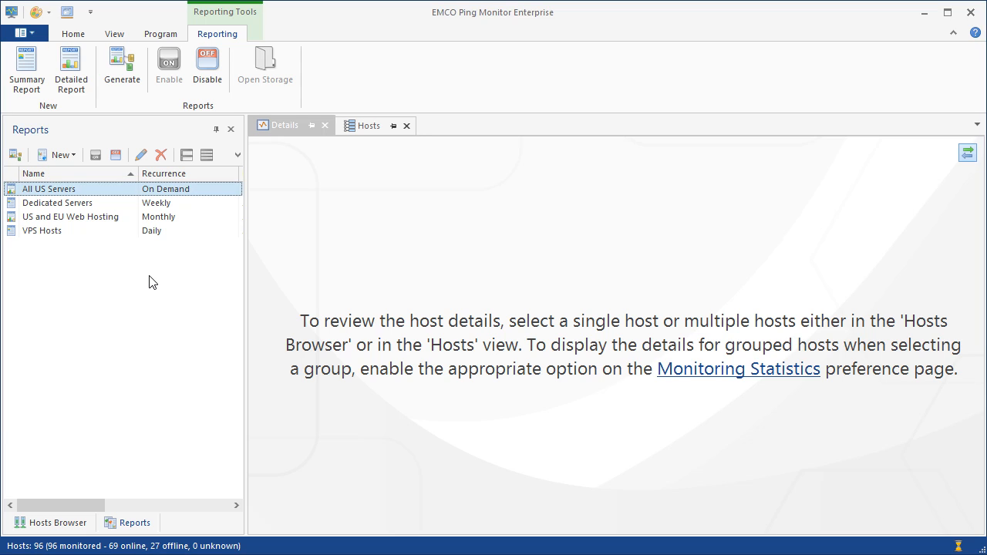
mouse_move(143, 271)
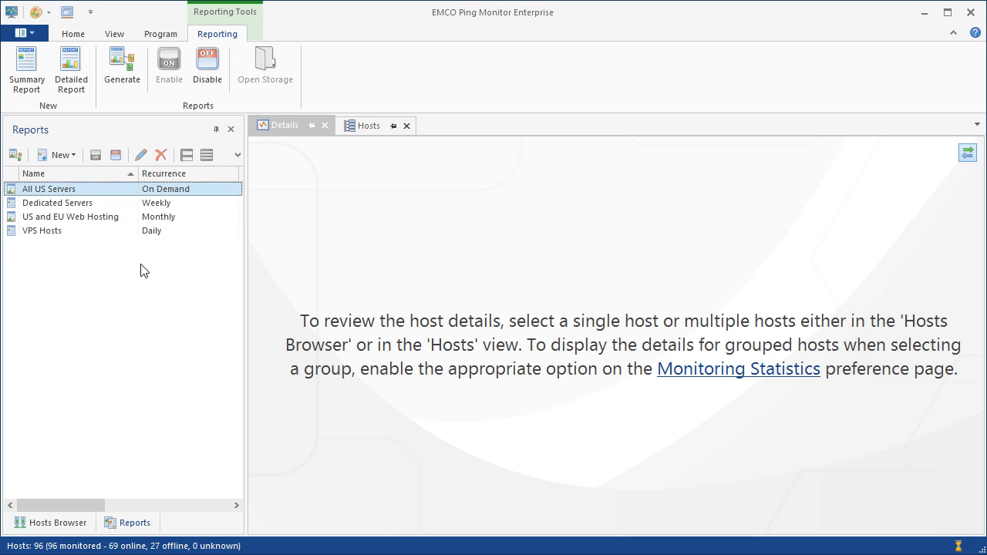
Step: Bring up the context menu for the All US Servers report
right_click(48, 188)
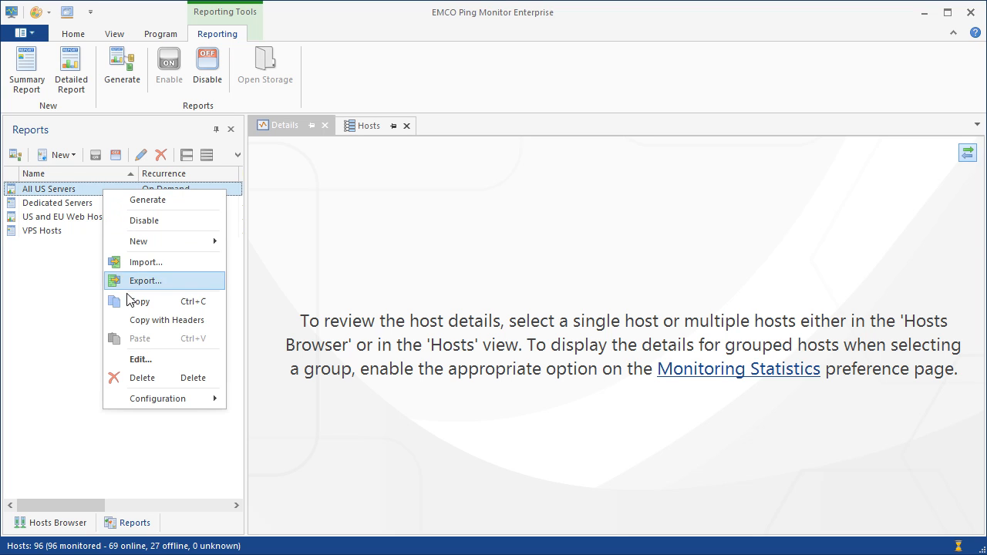
Step: Review the All US Servers report's General, Members and Outputs pages, then generate the PDF
click(140, 359)
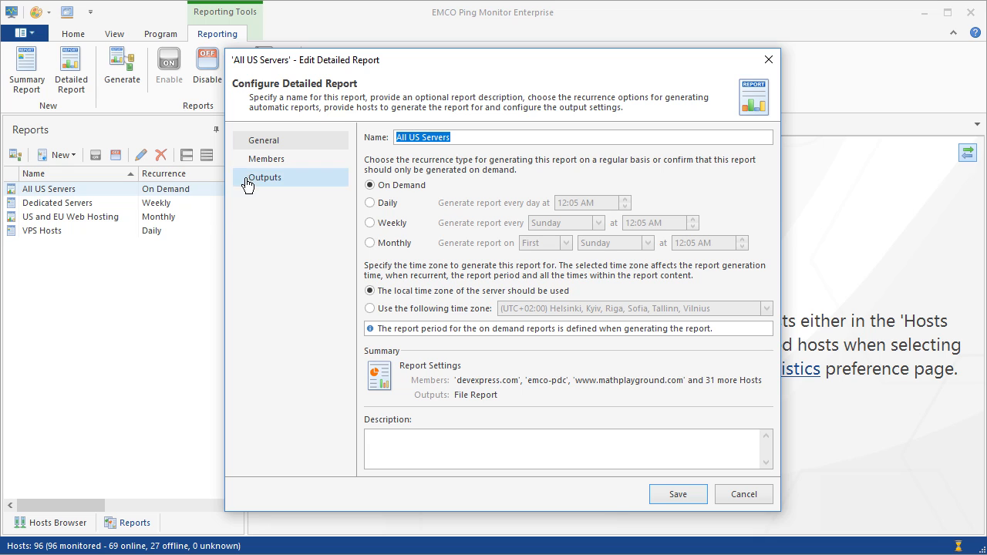
click(267, 159)
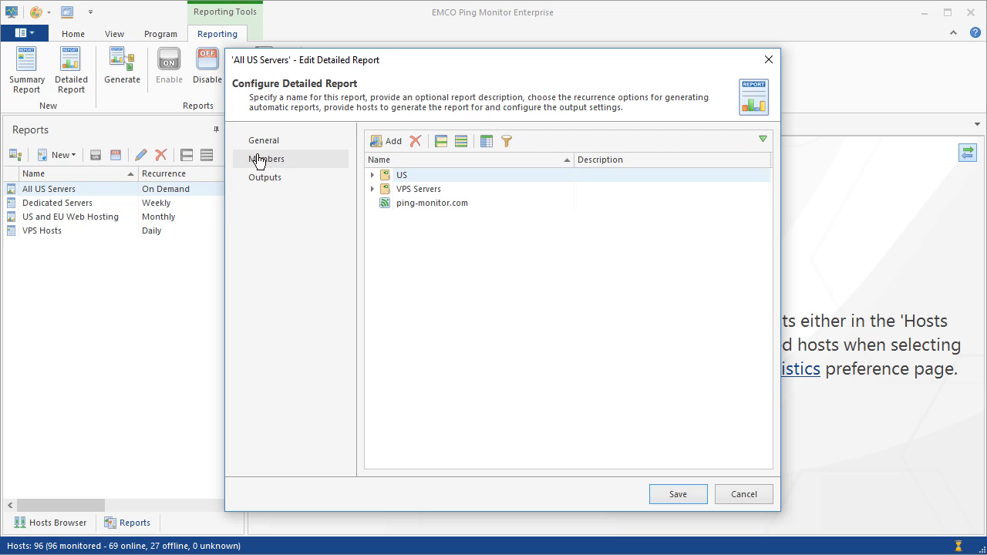
click(265, 177)
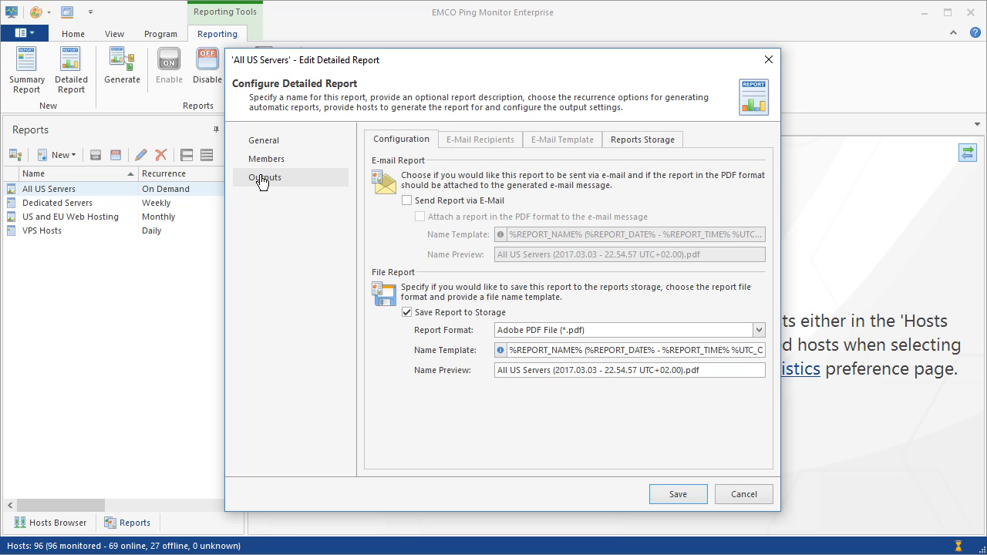
mouse_move(304, 175)
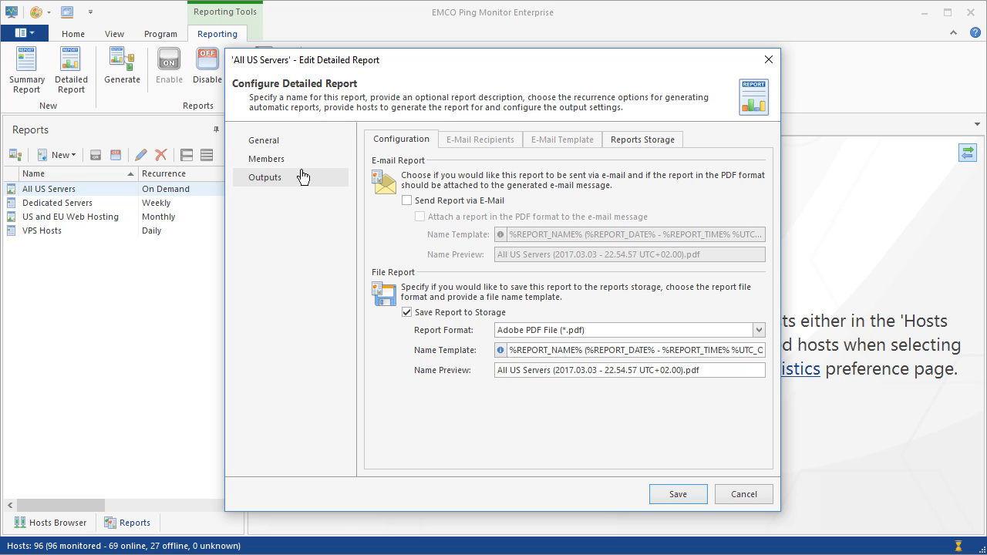
click(643, 139)
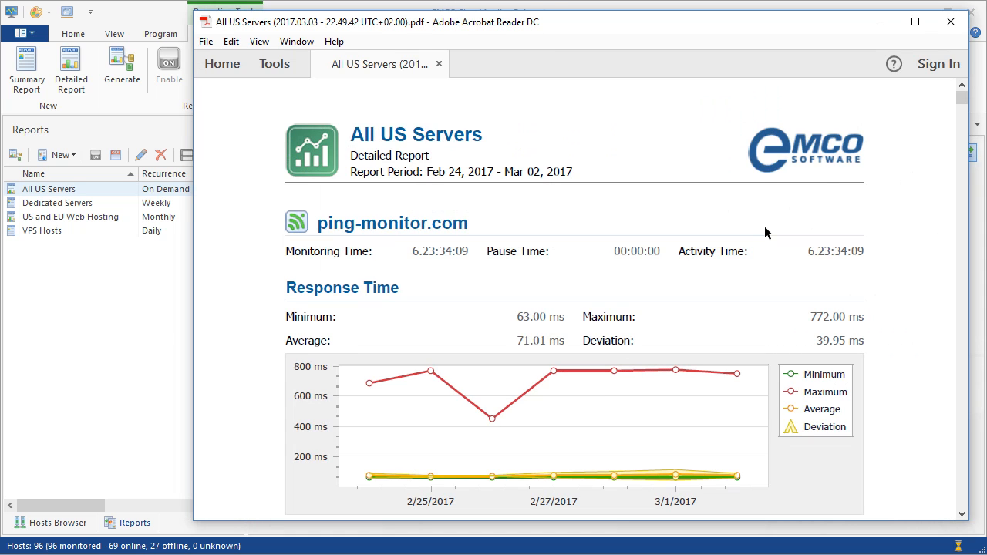
Step: Scroll the All US Servers PDF down to ping-monitor.com's Outages Info table
scroll(down, 3)
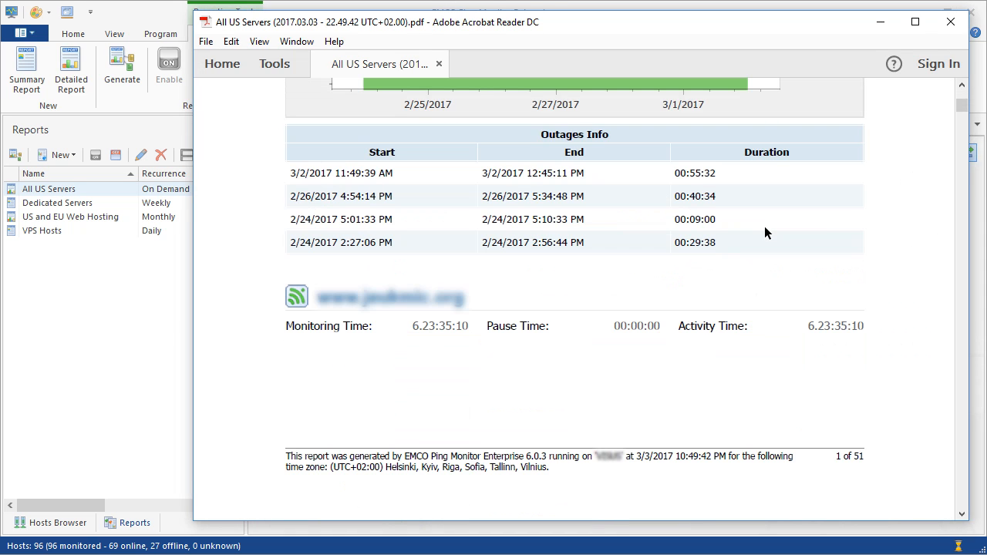